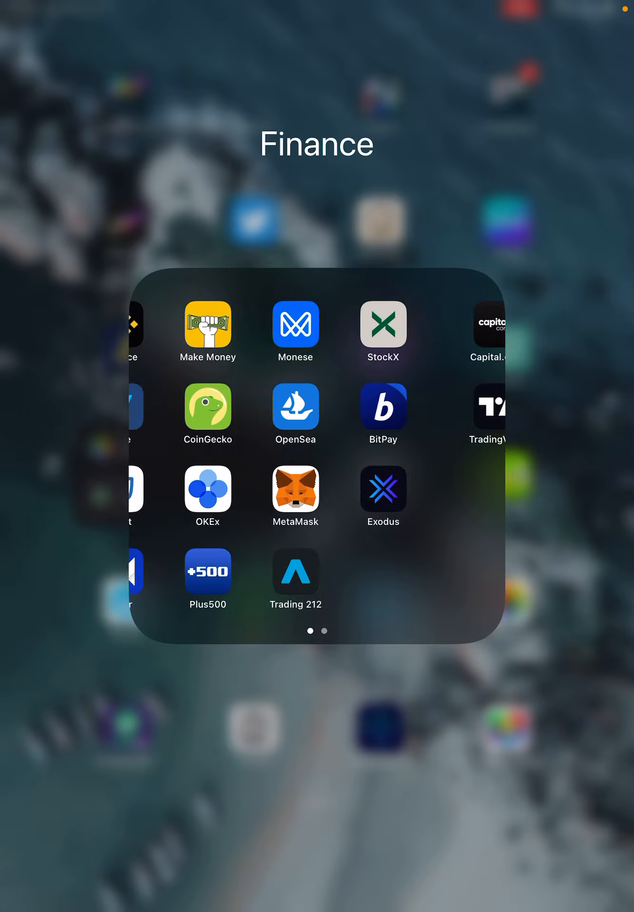
Swipe the Finance folder to its second page showing Capital.com and TradingView.
scroll(left, 3)
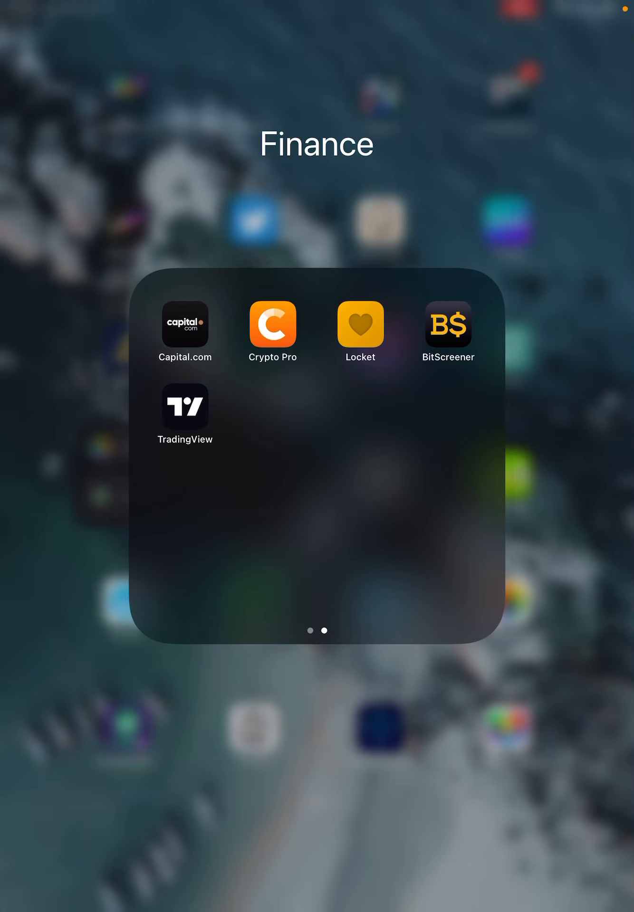
Launch Capital.com, browse the Weekend Trading list, and go to the market search page.
click(185, 325)
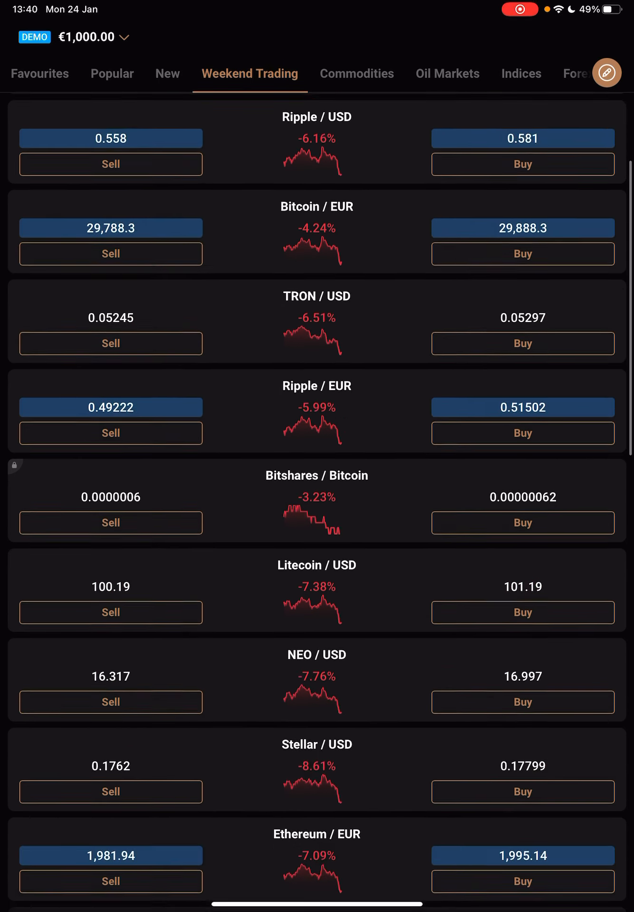
scroll(down, 3)
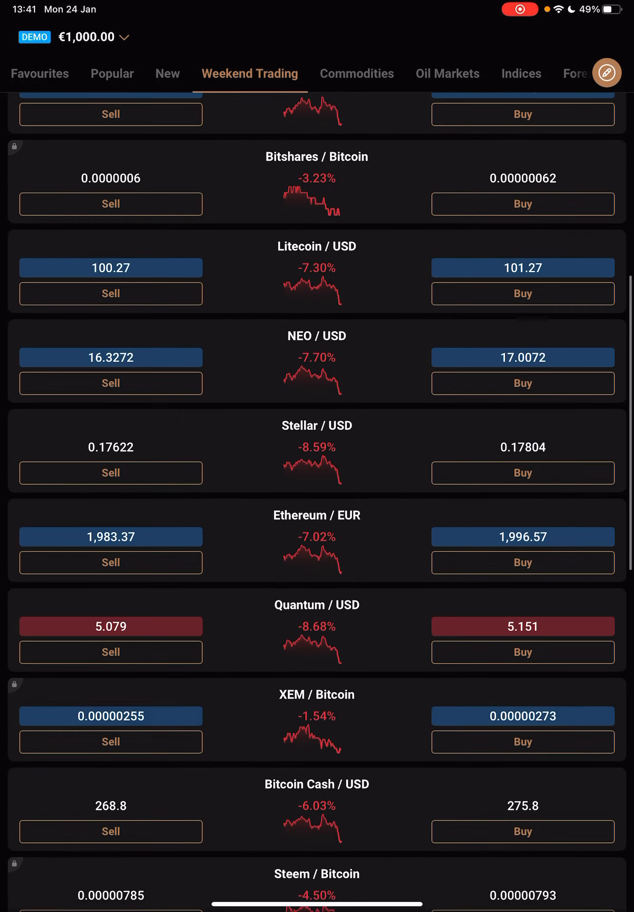
scroll(down, 3)
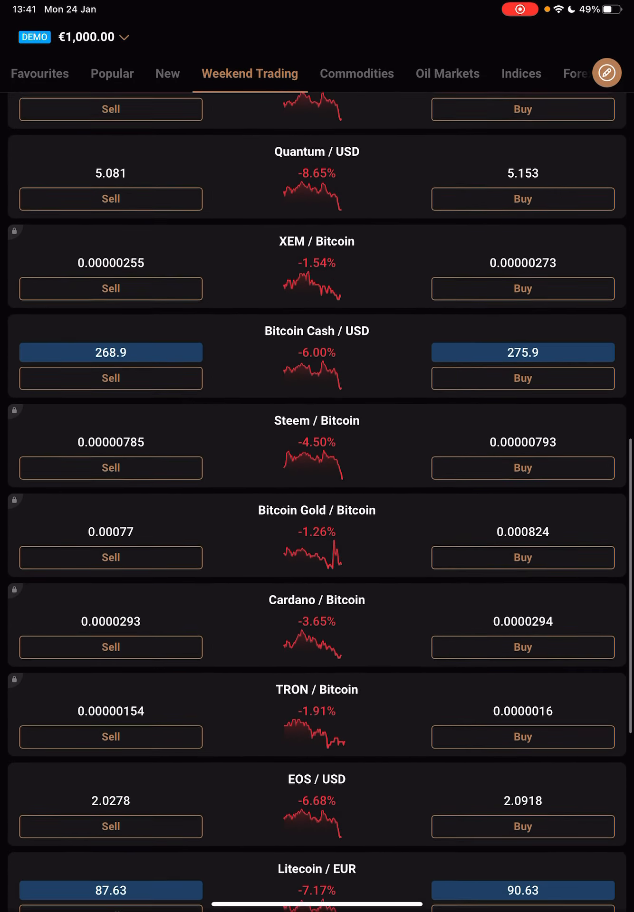
scroll(up, 3)
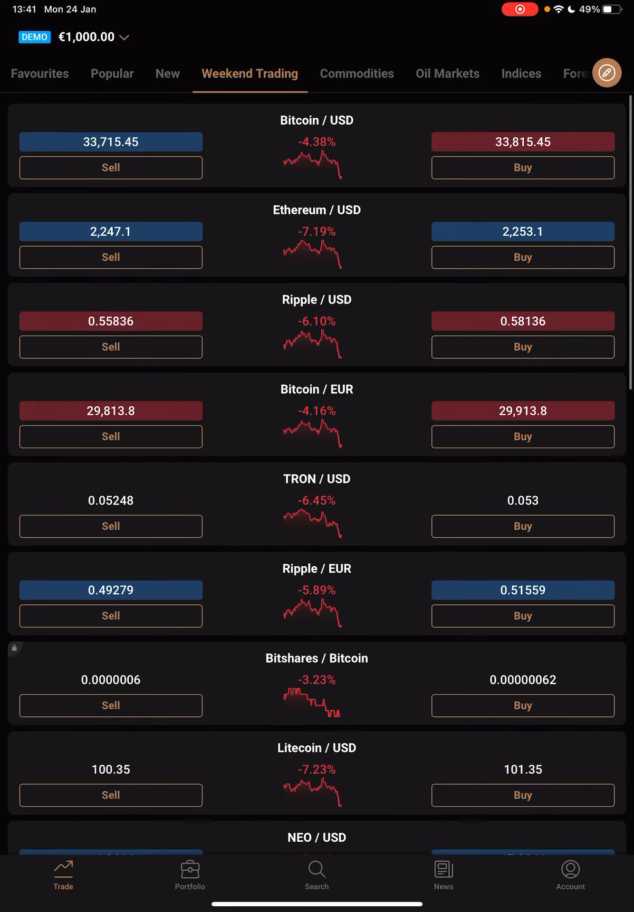
click(316, 875)
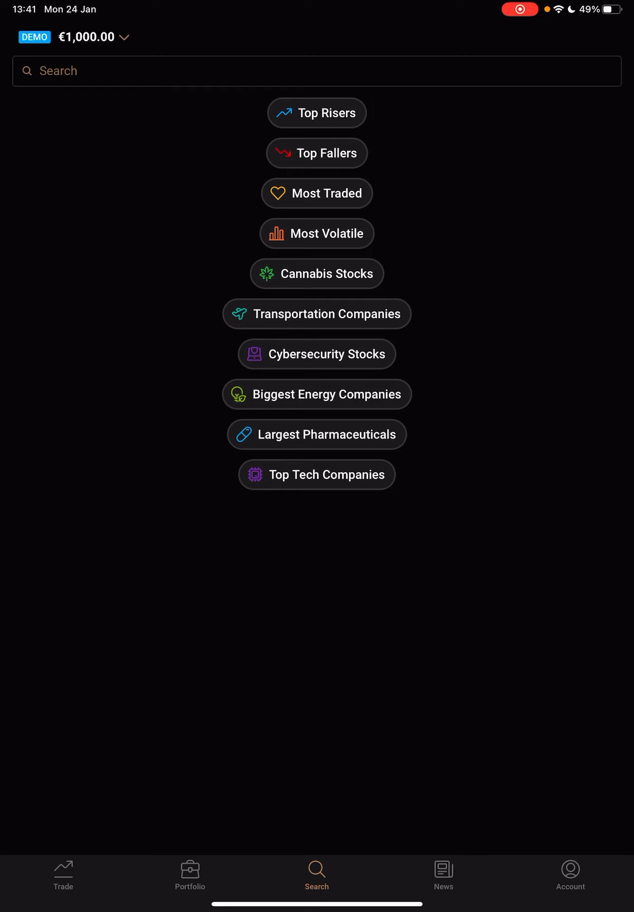
Browse the Transportation Companies list and open Canadian Pacific Railway's weekly chart page.
click(316, 314)
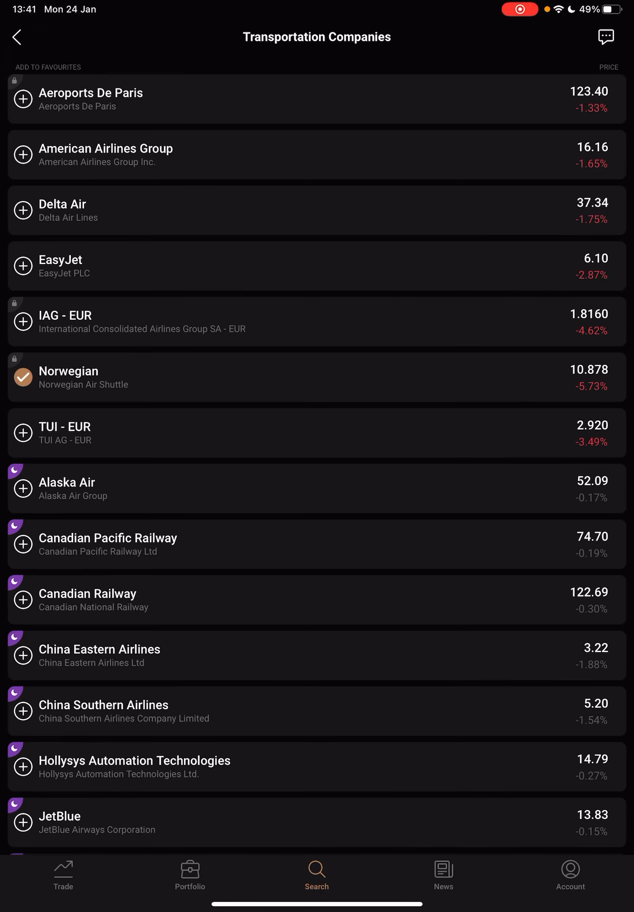
scroll(down, 3)
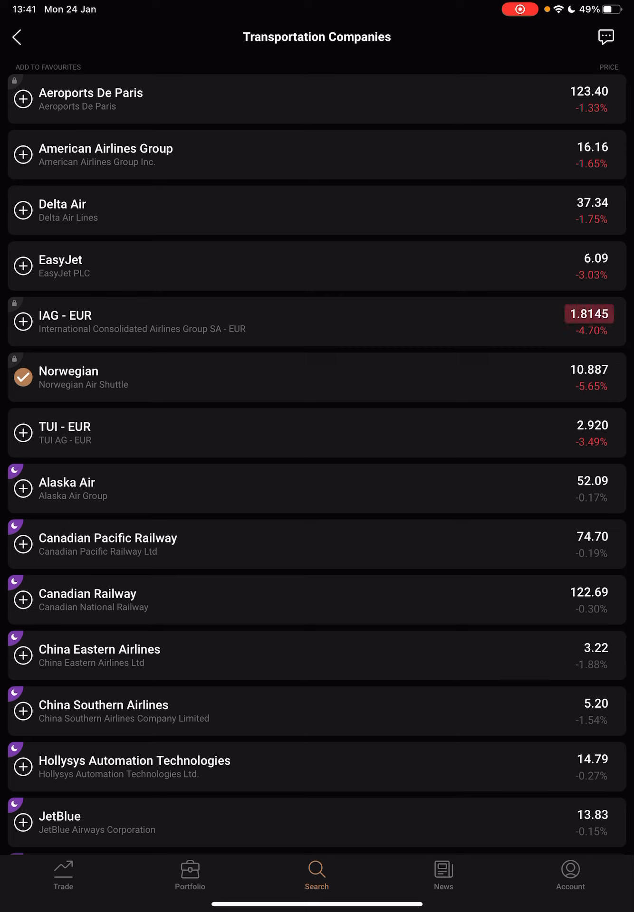
scroll(up, 3)
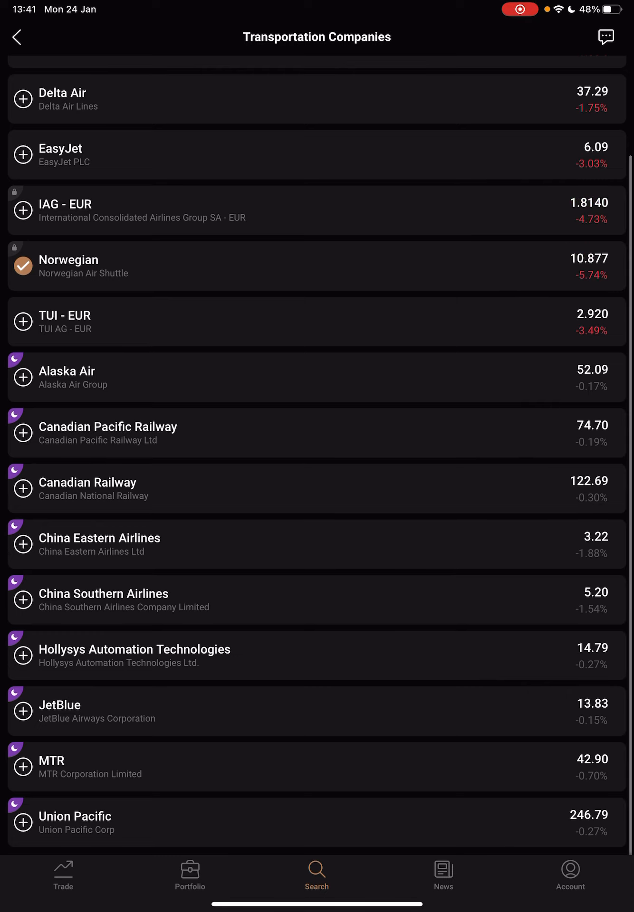
scroll(down, 3)
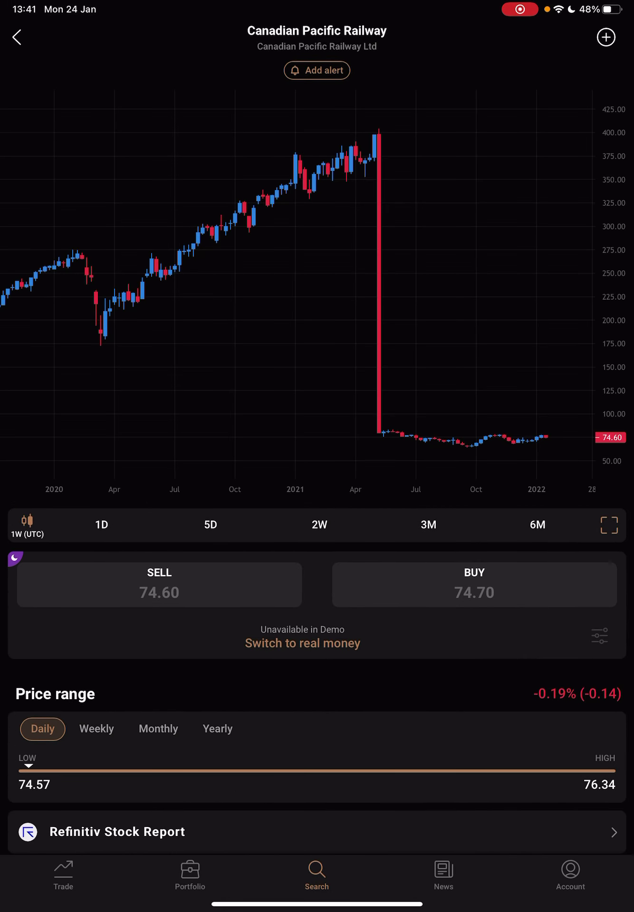
Switch the Canadian Pacific Railway chart through 1D, 5D, 2W and 3M, ending on 6M.
click(101, 525)
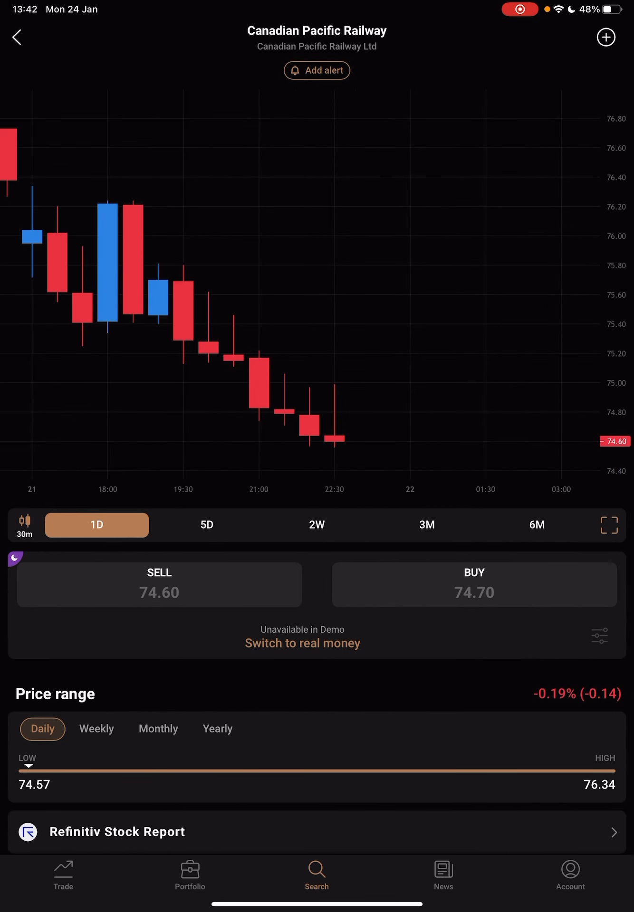
click(207, 525)
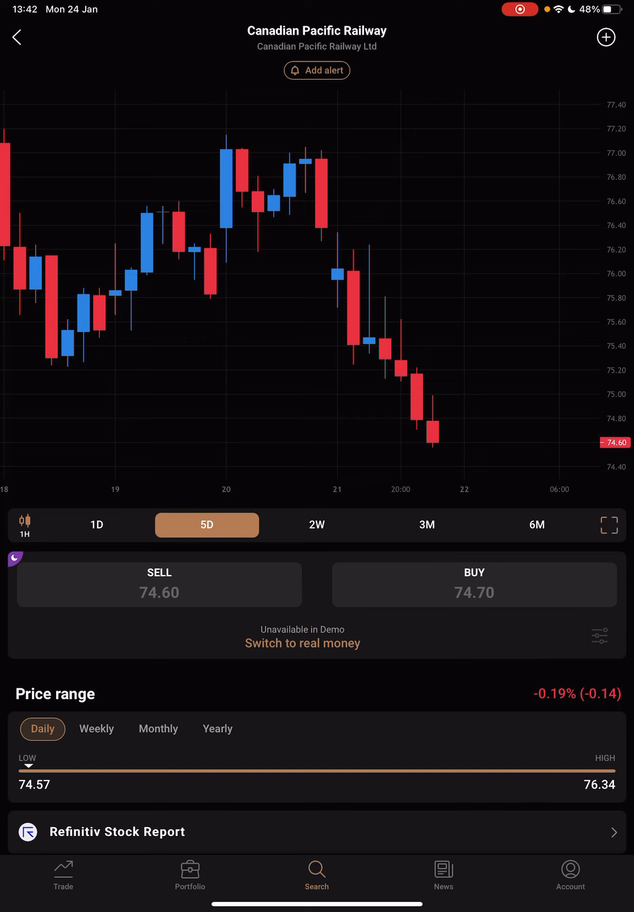
click(317, 524)
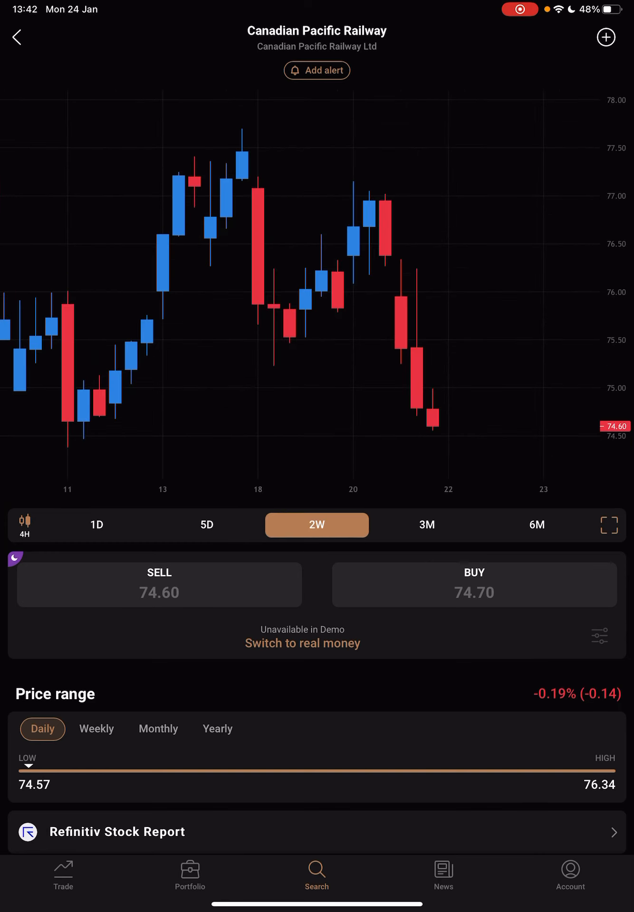
click(428, 525)
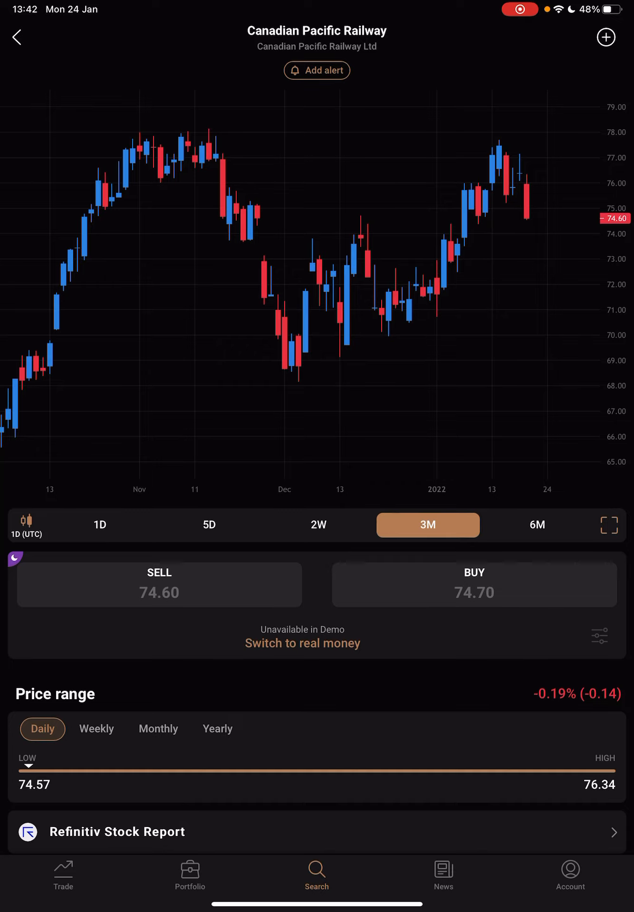
click(536, 526)
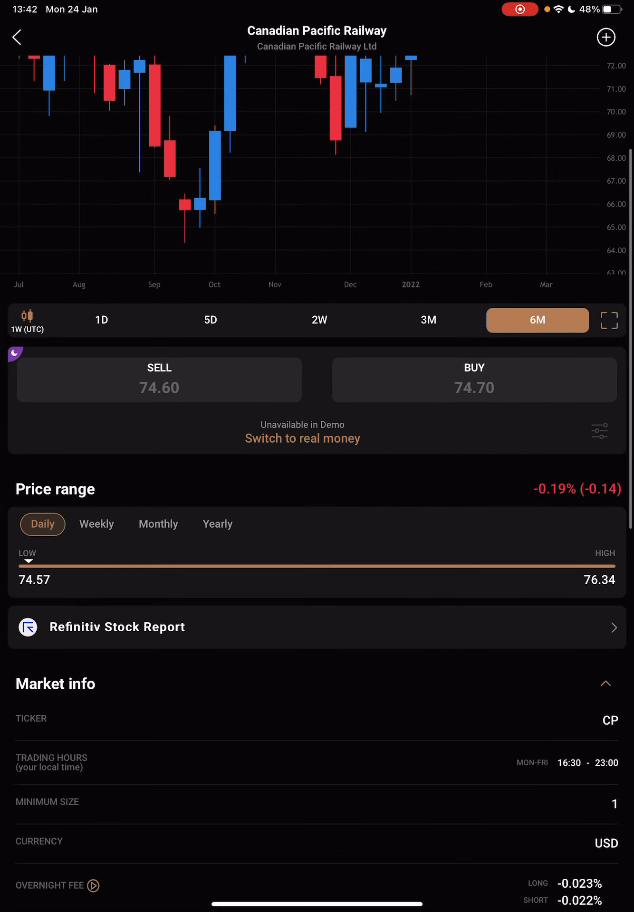
Review Canadian Pacific Railway's market info, news and About, then return to Transportation Companies.
scroll(up, 3)
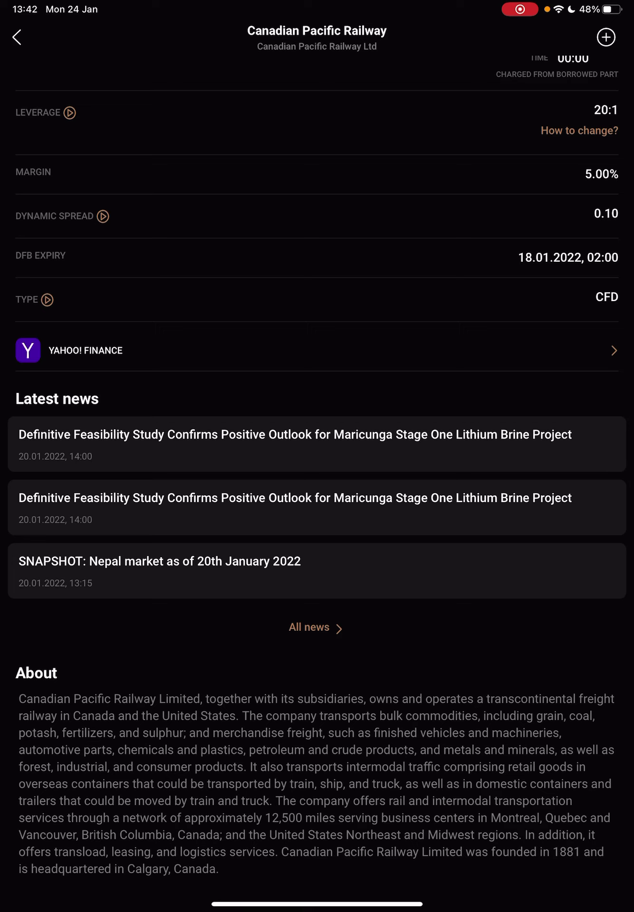
scroll(up, 3)
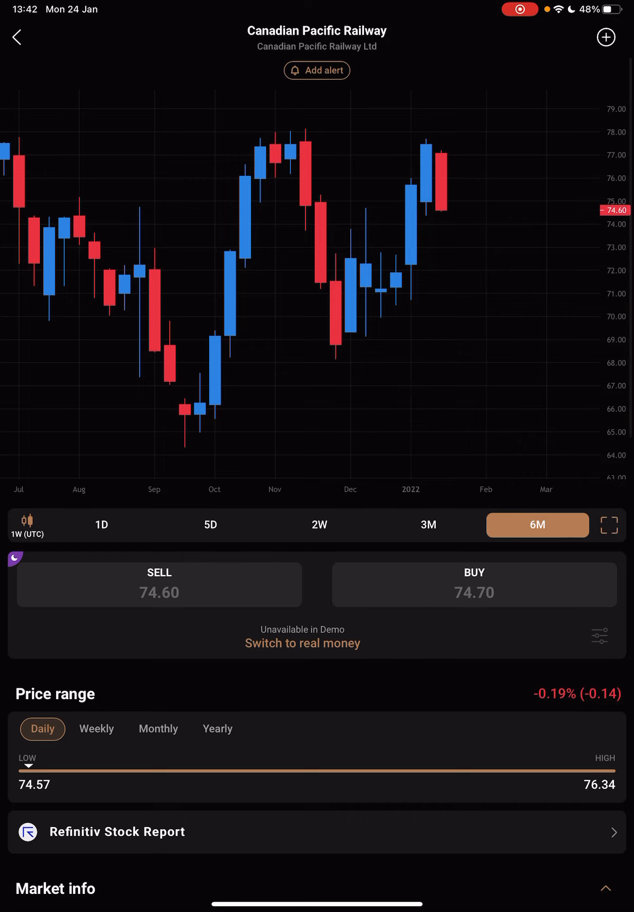
click(17, 37)
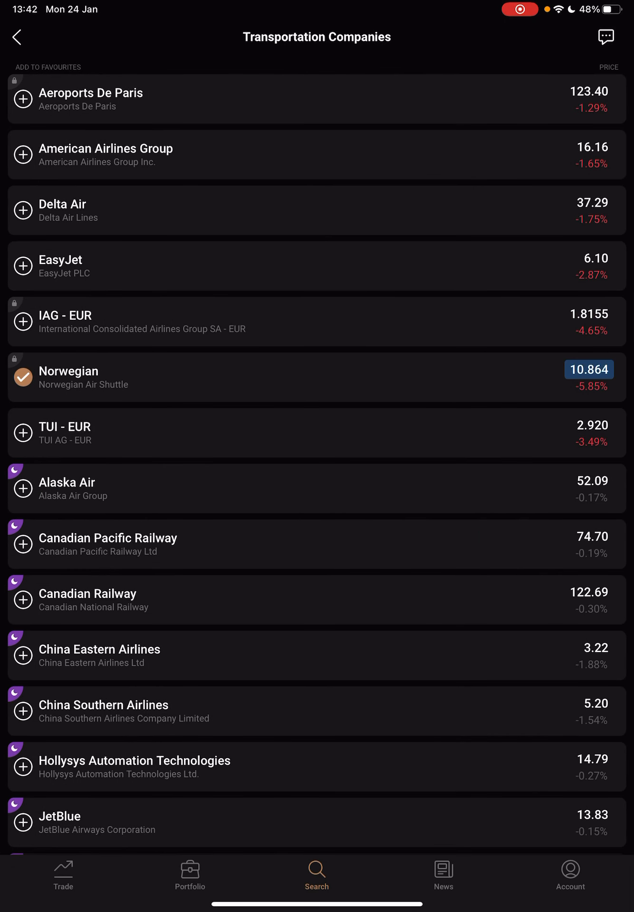